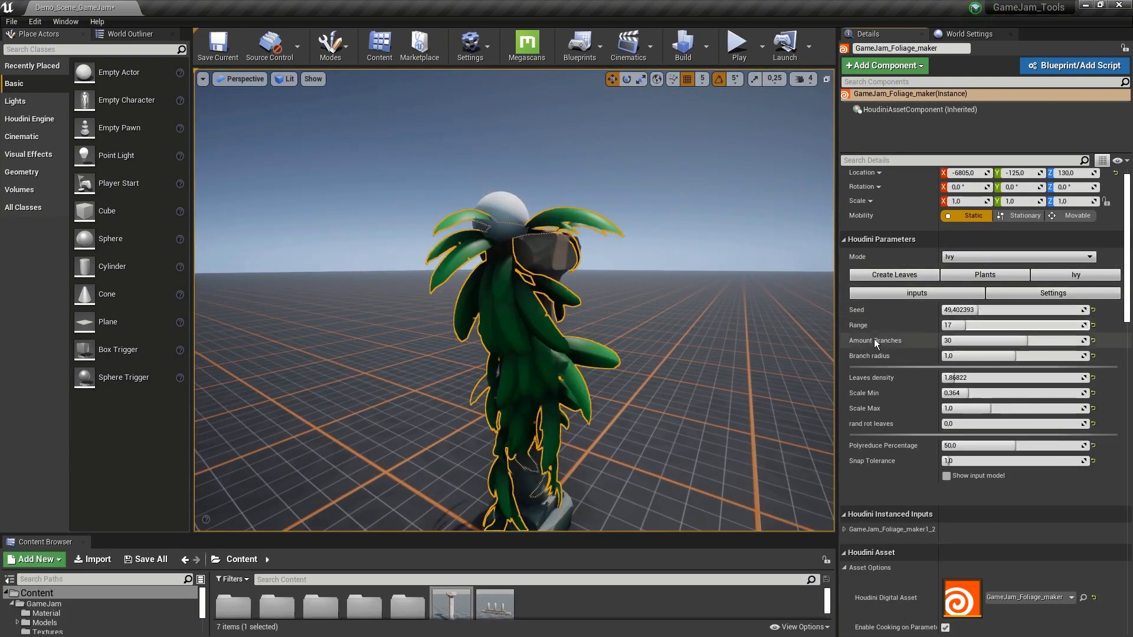
# Select the GameJam_Platform_maker2 actor to display the rocky platform asset
pyautogui.click(982, 341)
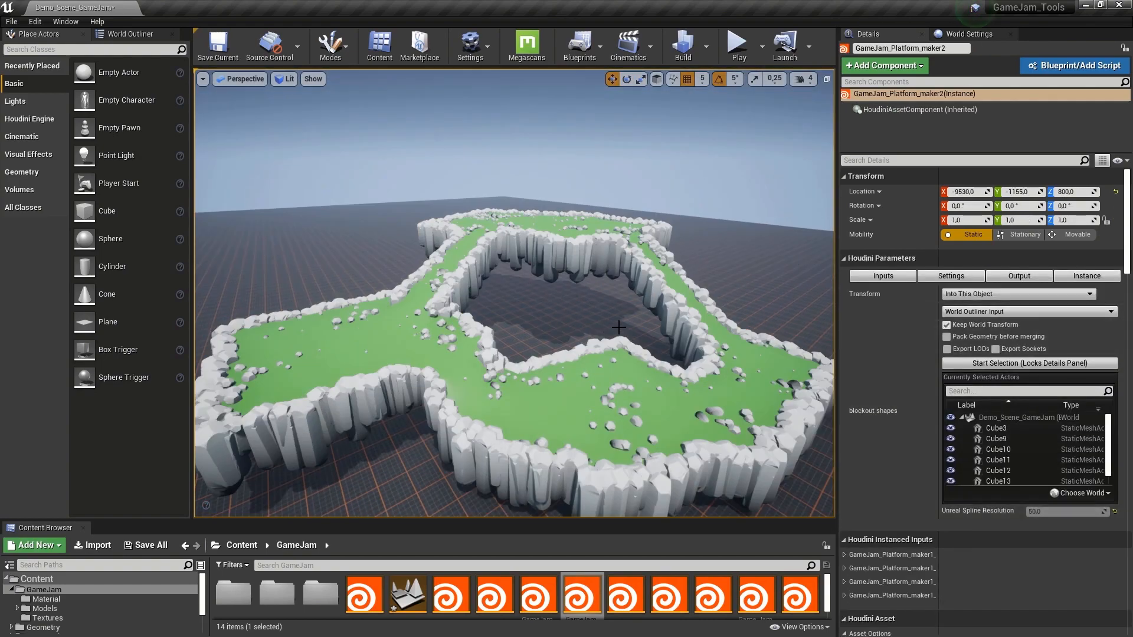
# On Modular_walls_tool2, enable doors in the Door tab and add a window in the Window tab
pyautogui.click(950, 277)
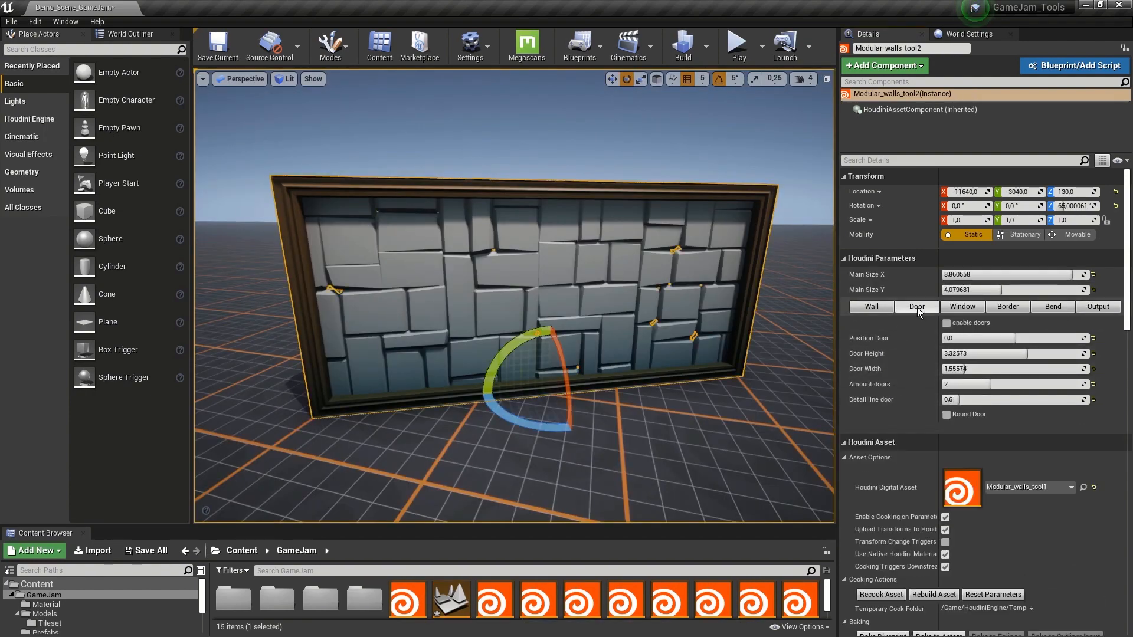
pyautogui.click(946, 323)
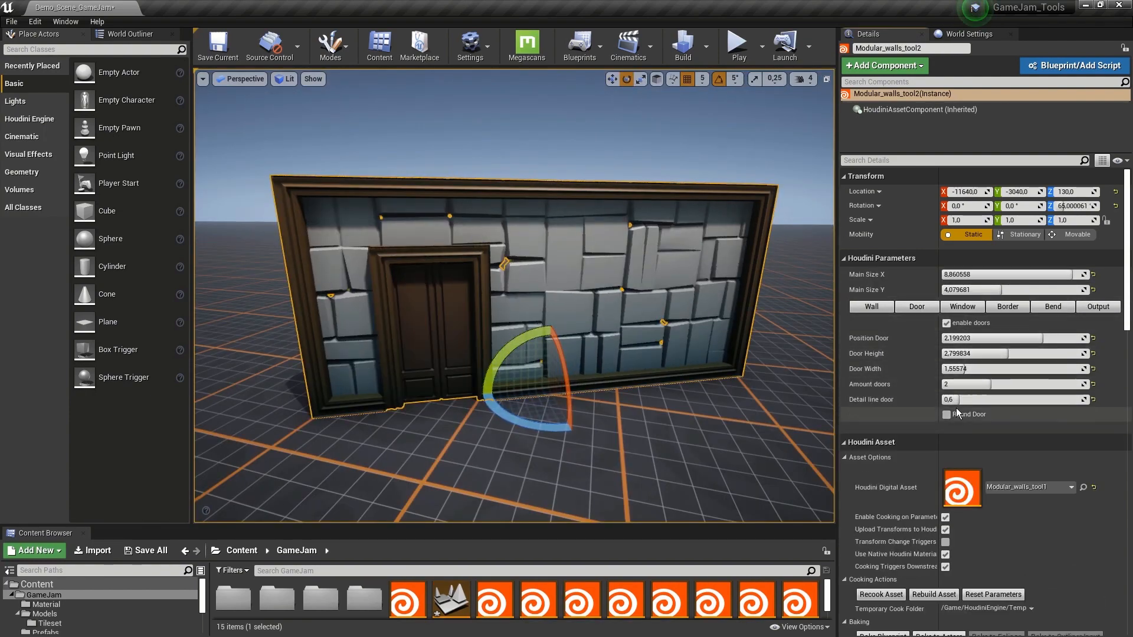
pyautogui.click(962, 306)
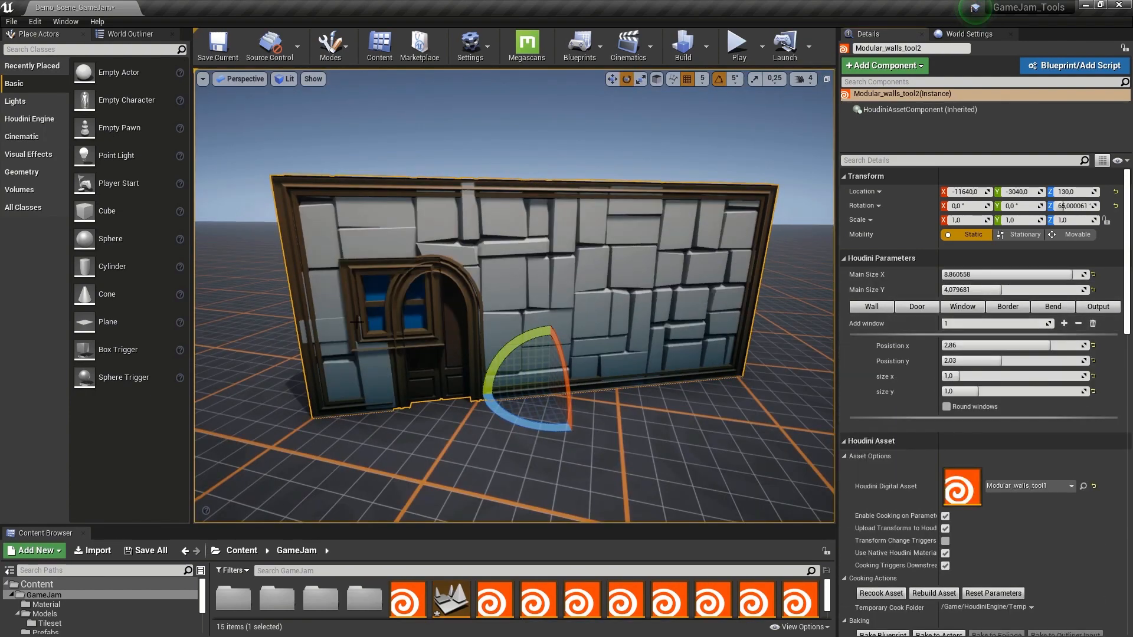
pyautogui.click(946, 406)
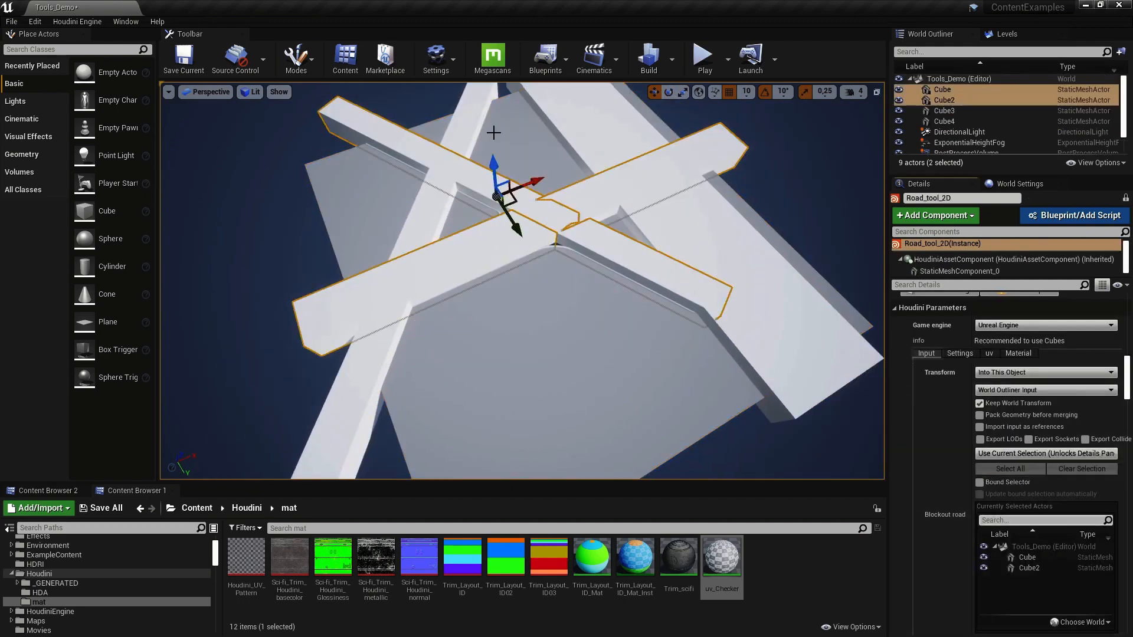
# Feed the blockout cubes into Road_tool_2D as input and let it recook
pyautogui.click(1045, 453)
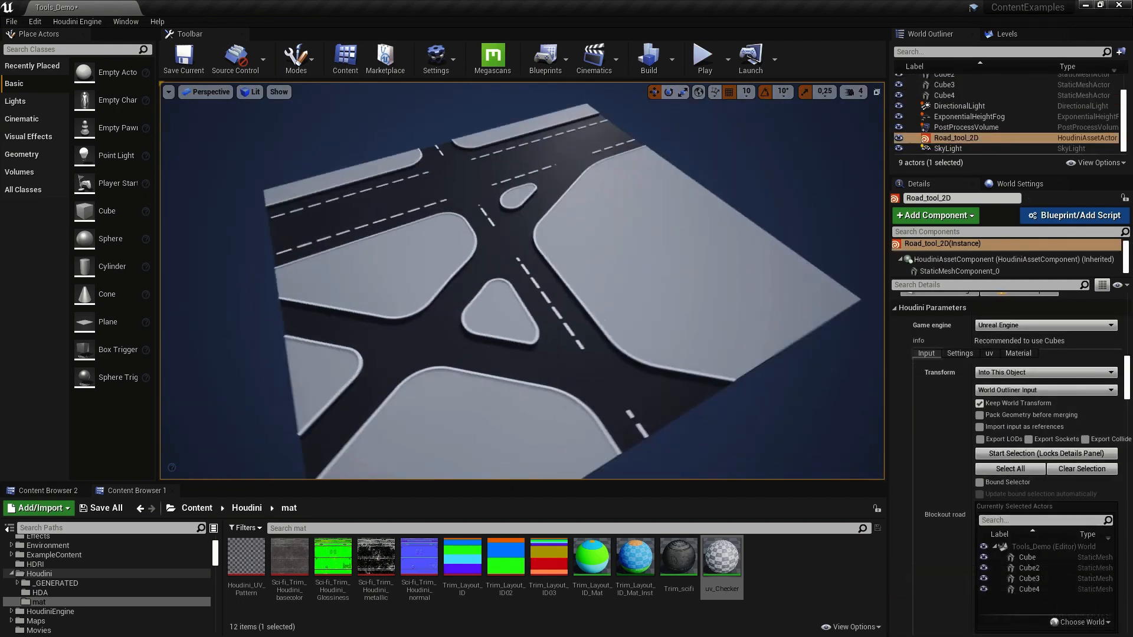
pyautogui.click(959, 354)
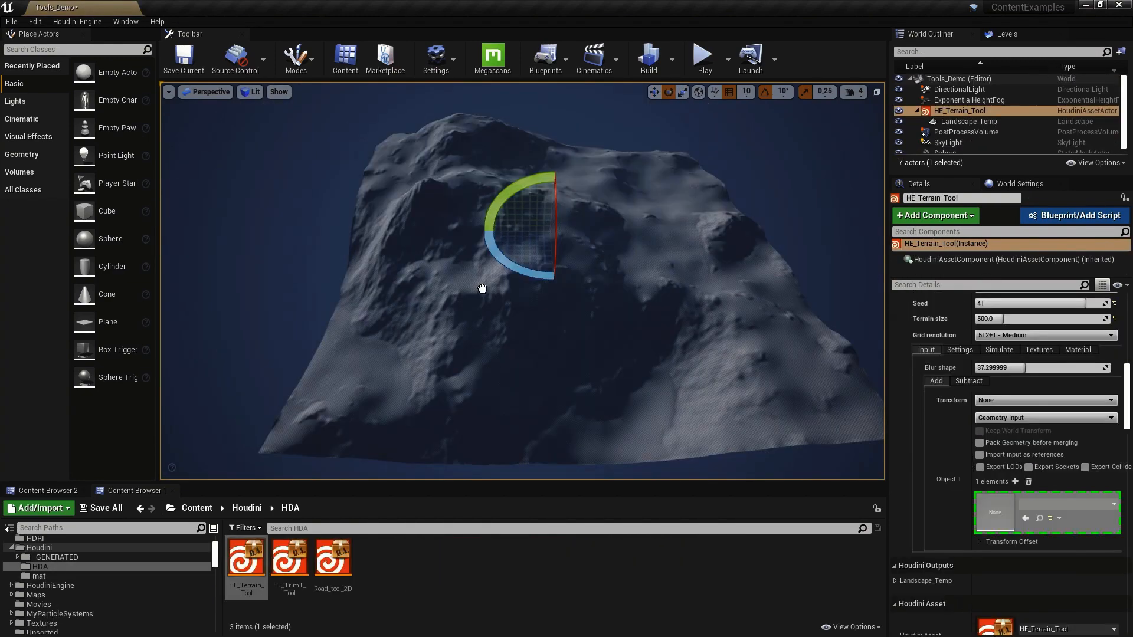
# Show HE_Terrain_Tool, then view Level_From_PSD.psd layers in Affinity Photo
pyautogui.click(969, 120)
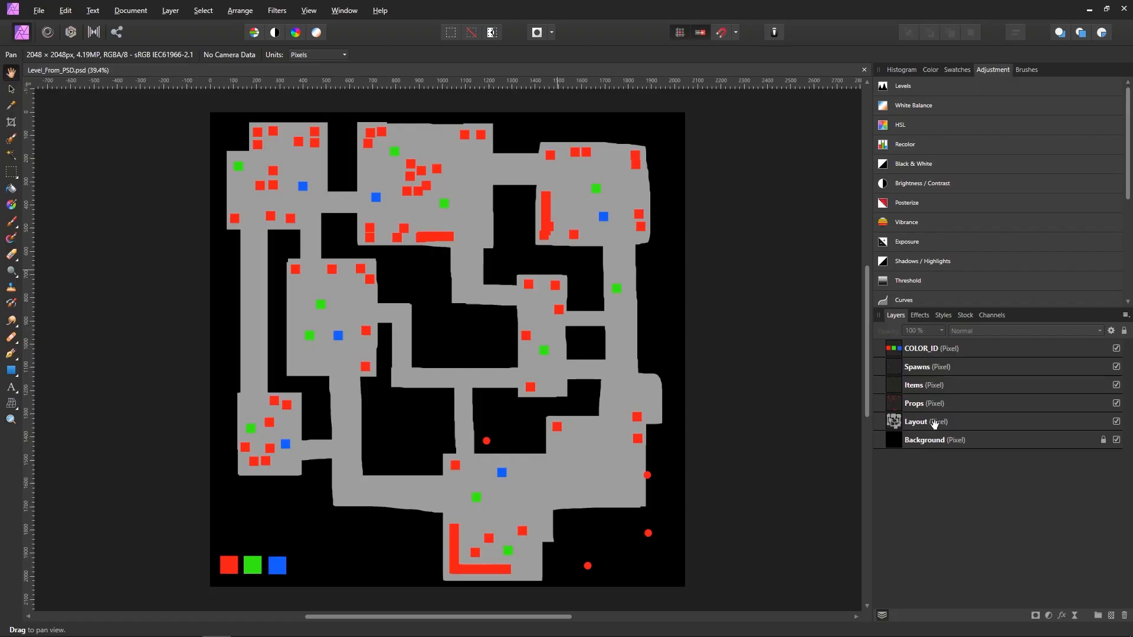
pyautogui.click(925, 403)
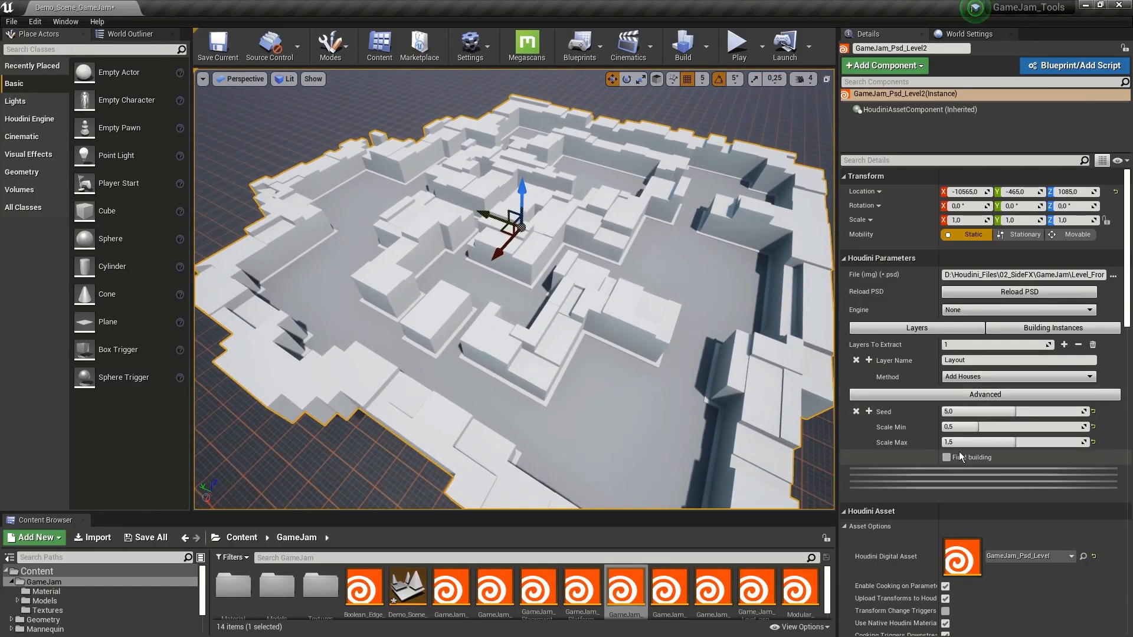
# Enable Final building on GameJam_Psd_Level2 and orbit the viewport around the city
pyautogui.click(947, 456)
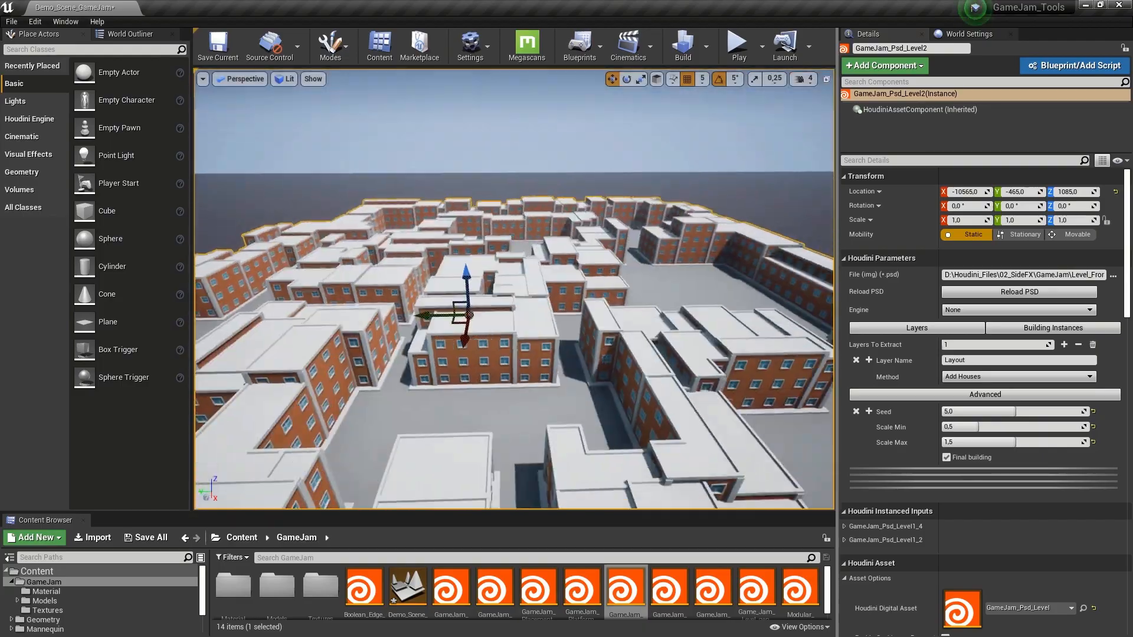
pyautogui.moveTo(975, 442); pyautogui.dragTo(983, 442)
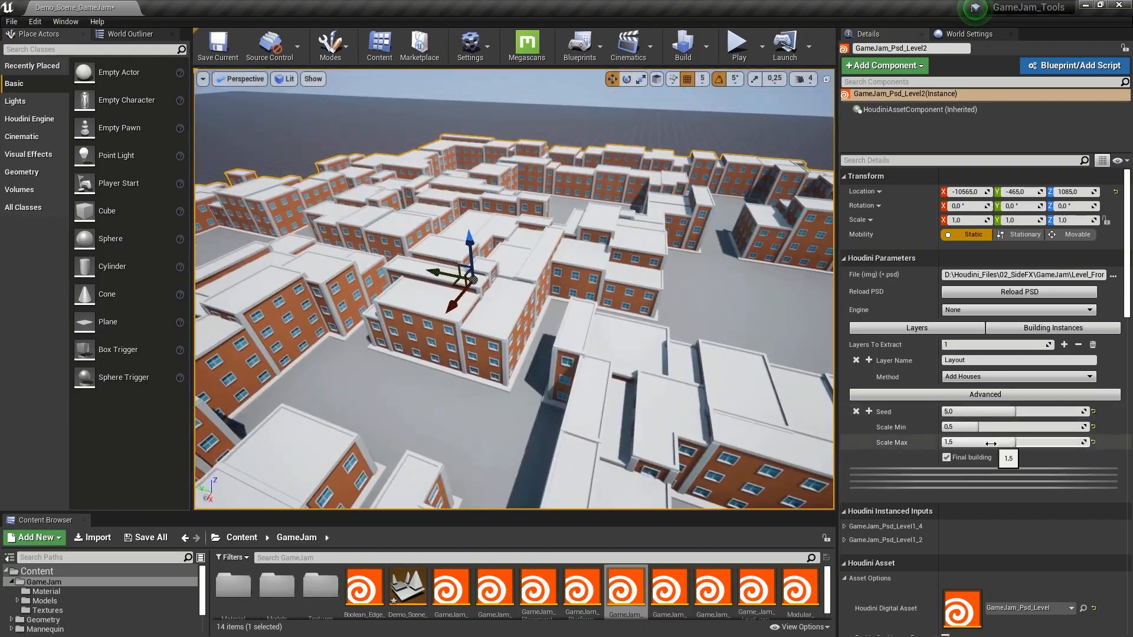